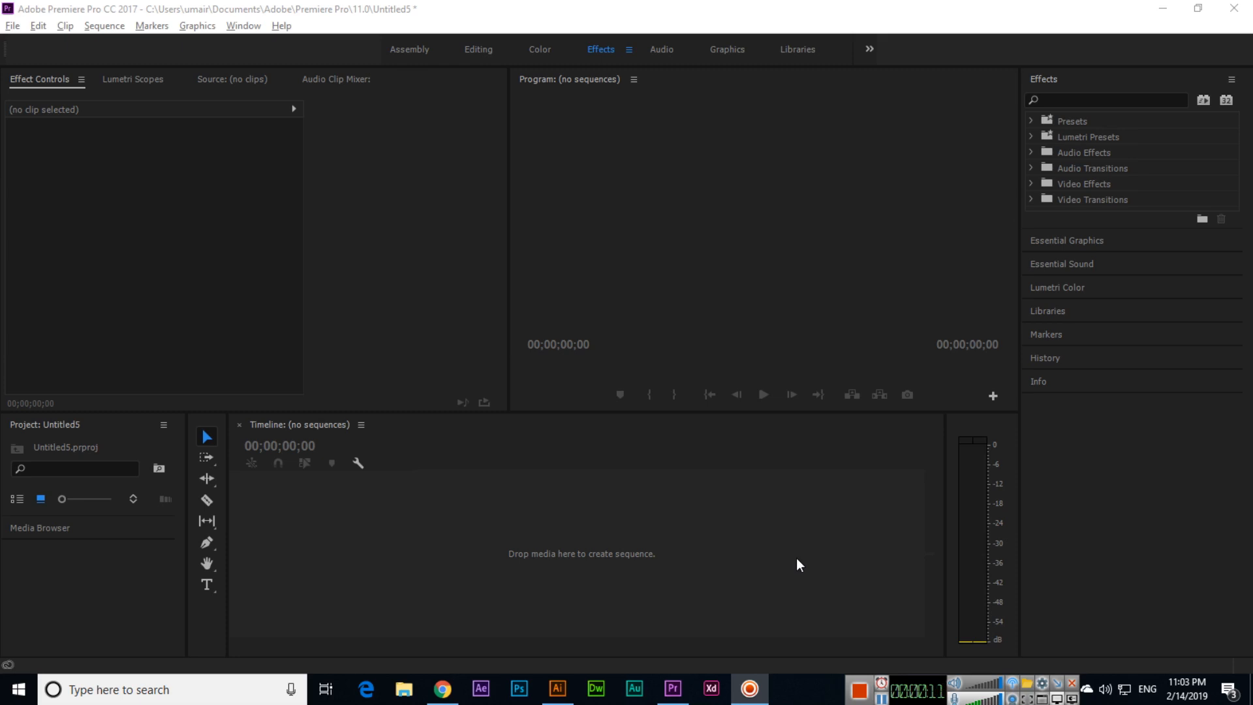
mouse_move(102, 129)
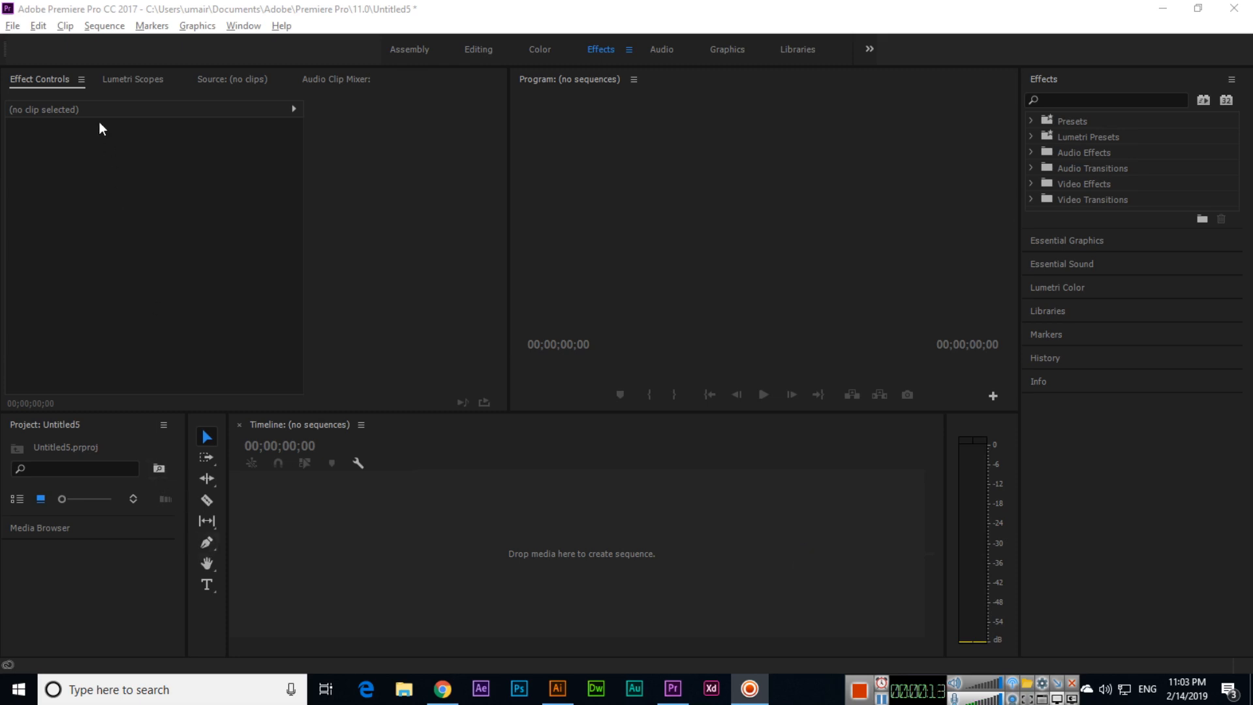
Create a new sequence 'Sequence 01' using the DNxHD HQ 1080p 25 preset.
left_click(12, 26)
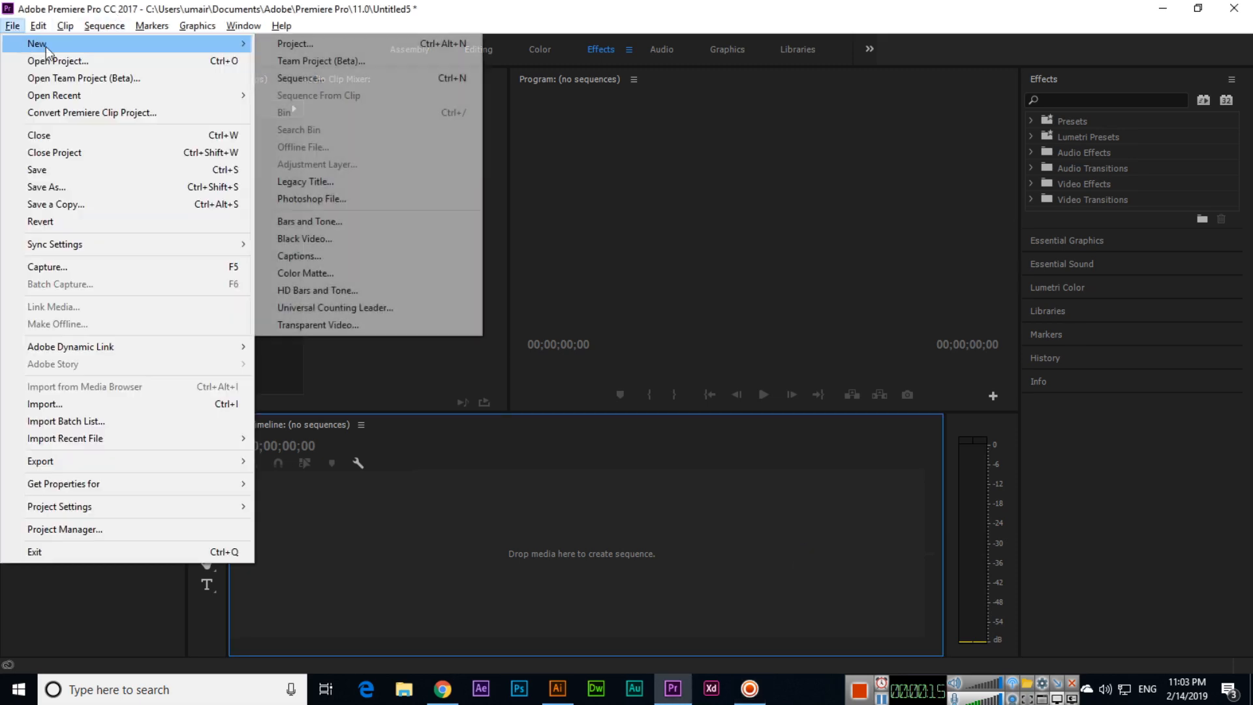
left_click(300, 78)
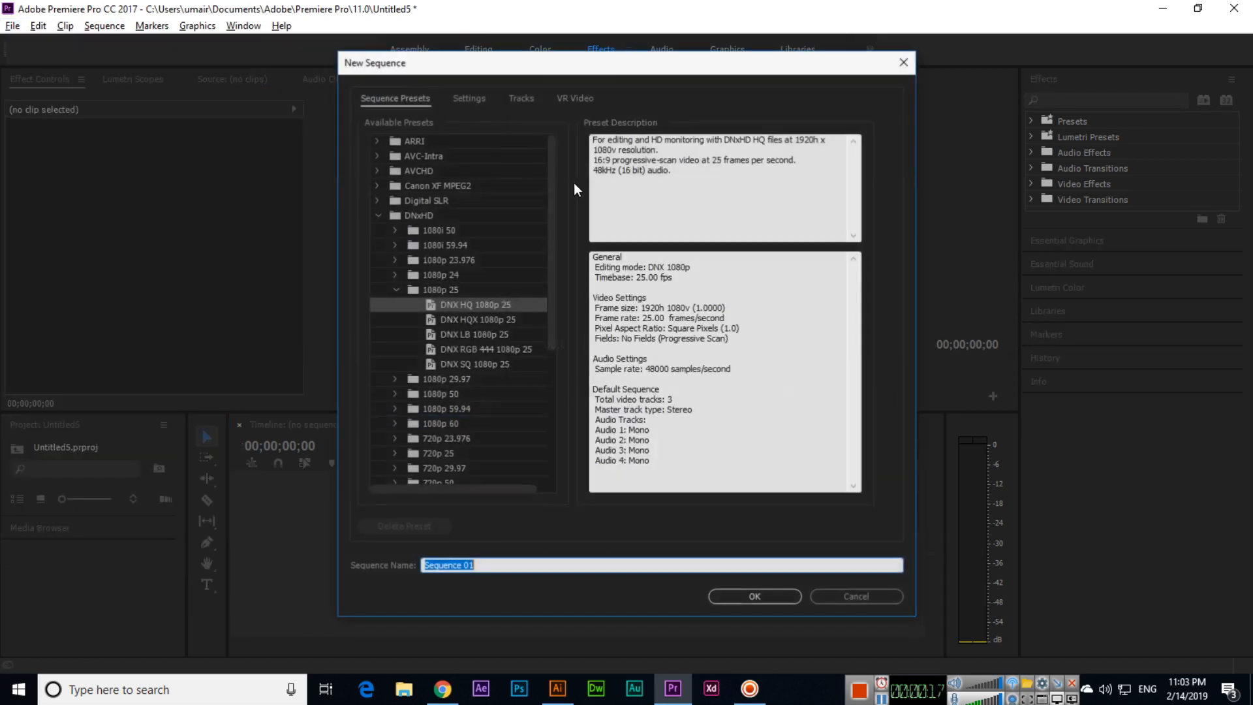
mouse_move(650, 312)
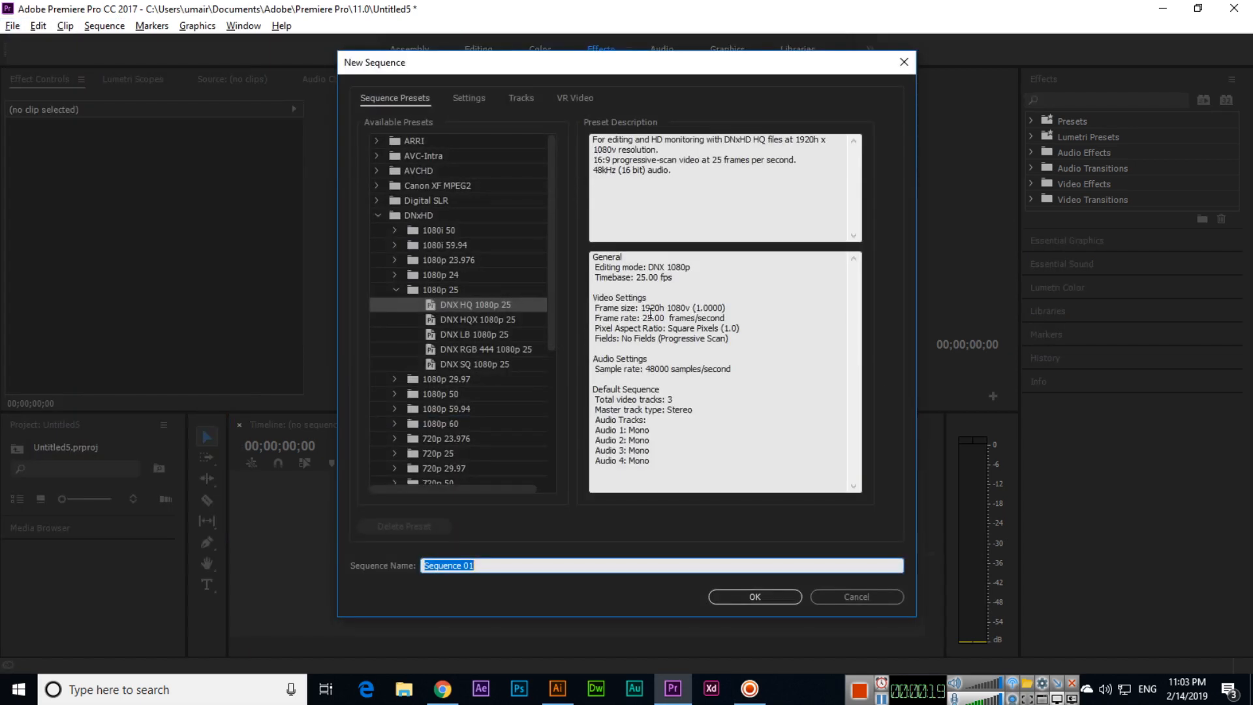
mouse_move(558, 318)
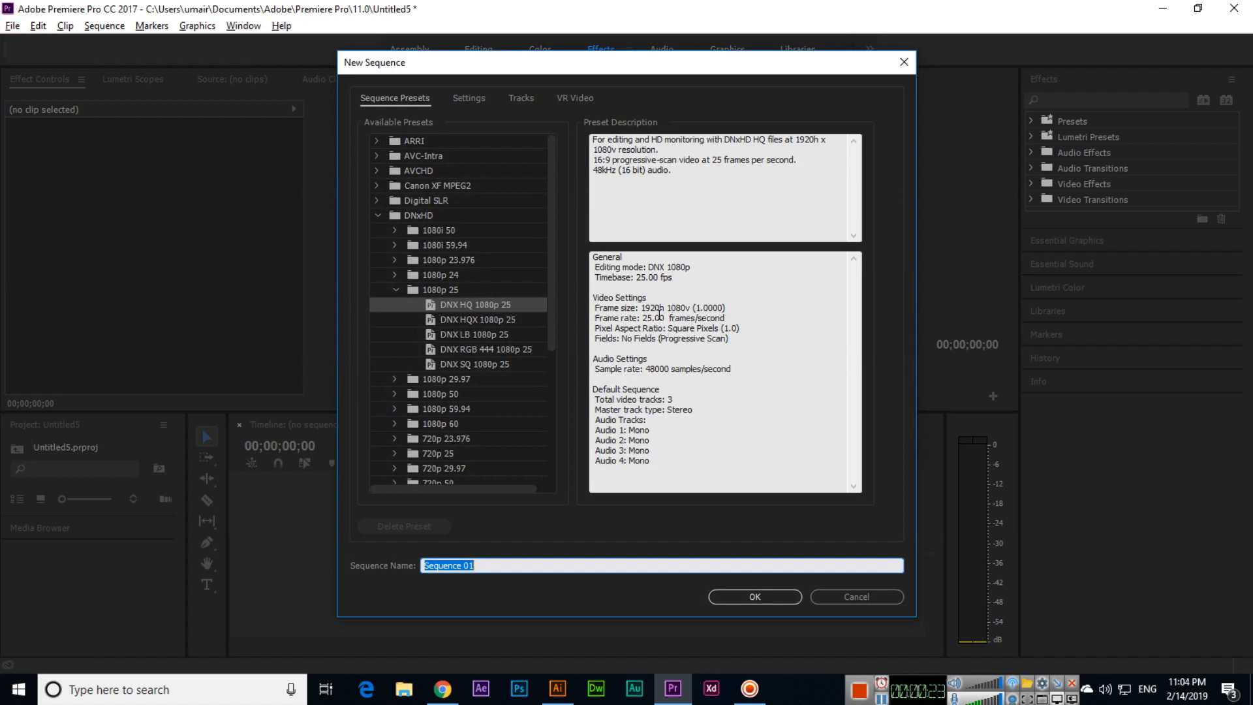
left_click(752, 597)
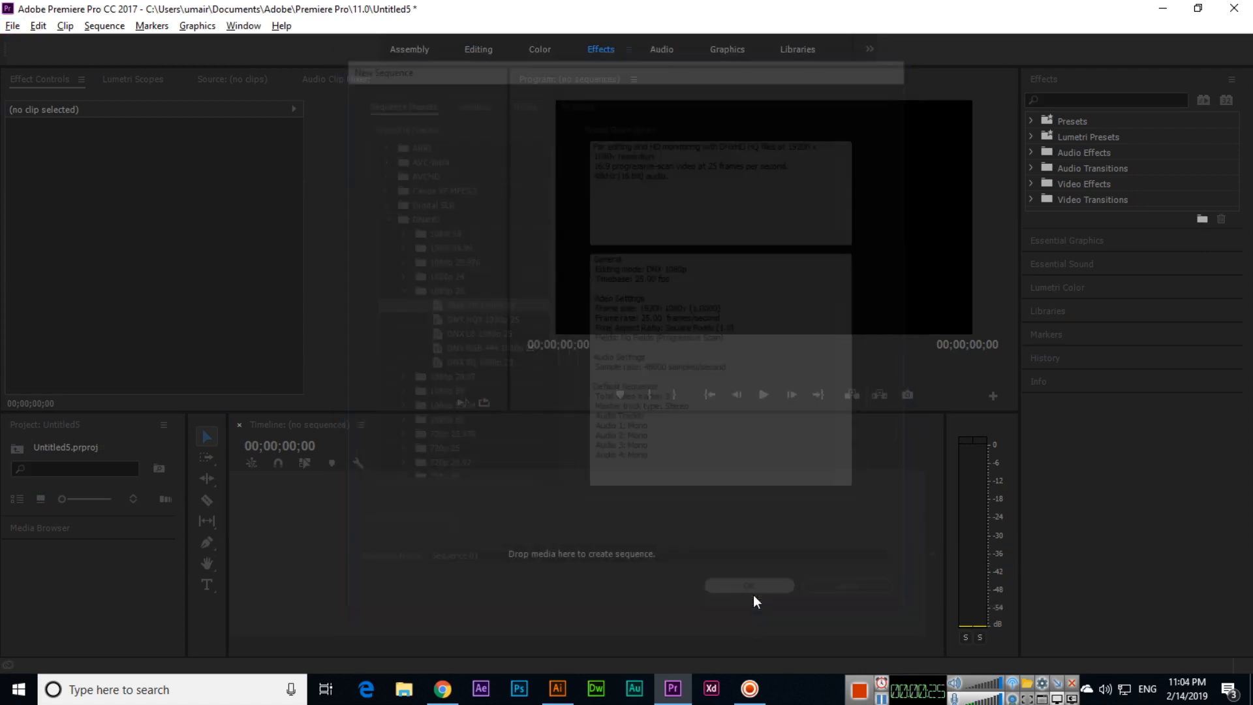
Import the hearts image from Downloads into the project.
left_click(747, 585)
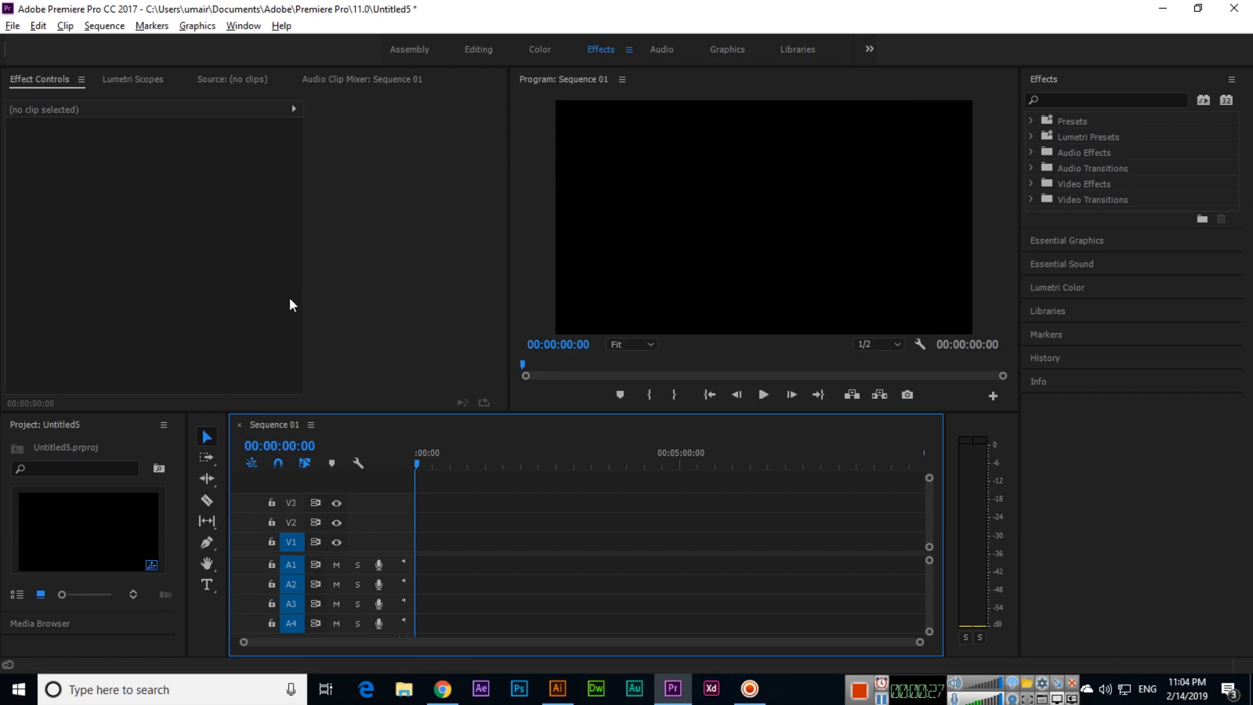
mouse_move(124, 580)
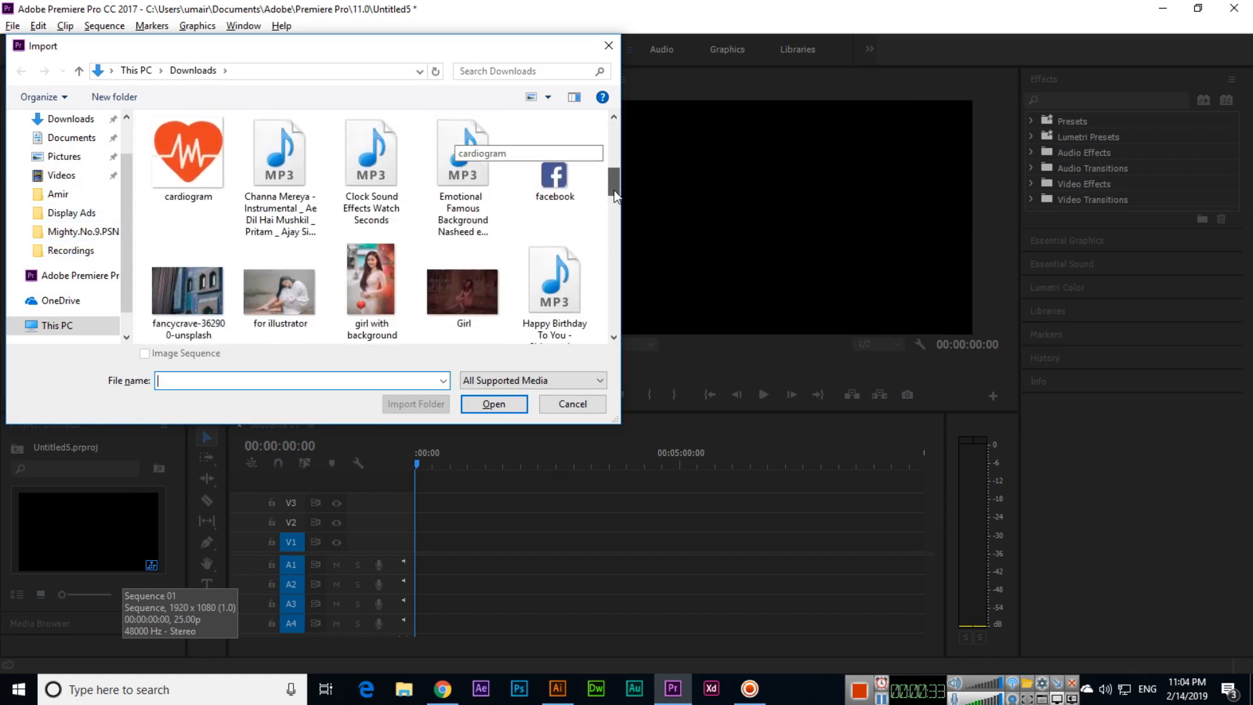
left_click(188, 192)
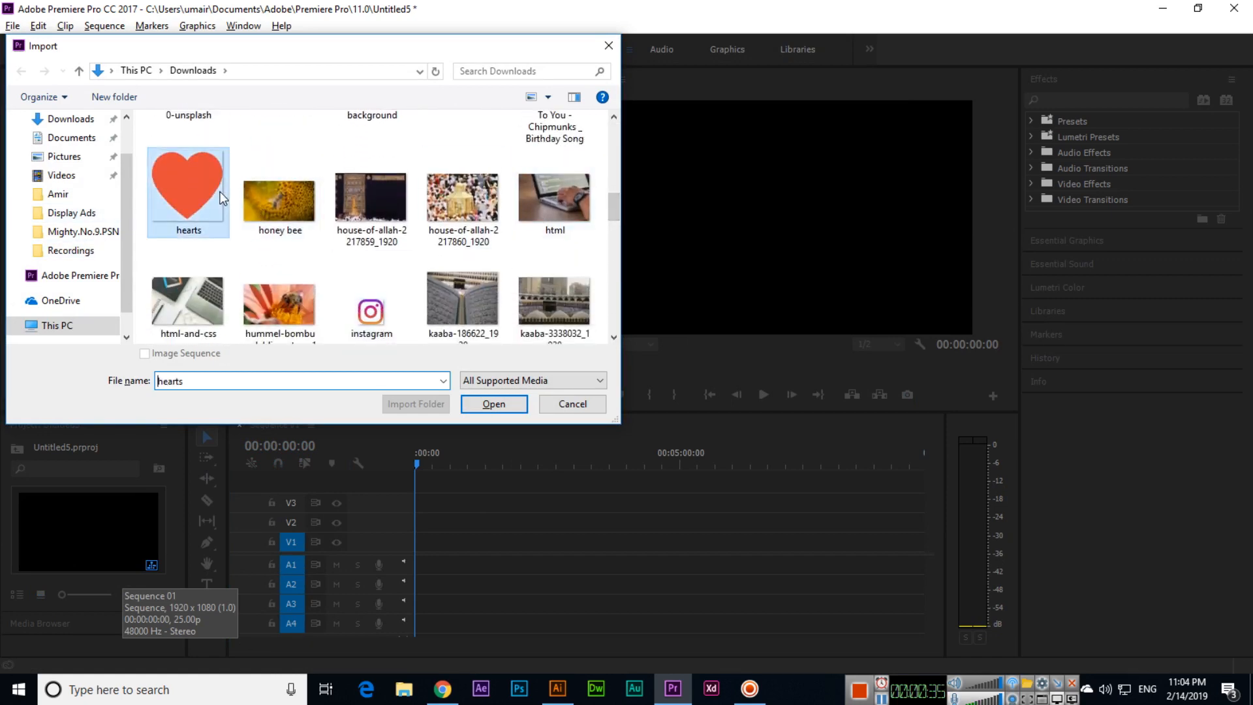
left_click(494, 403)
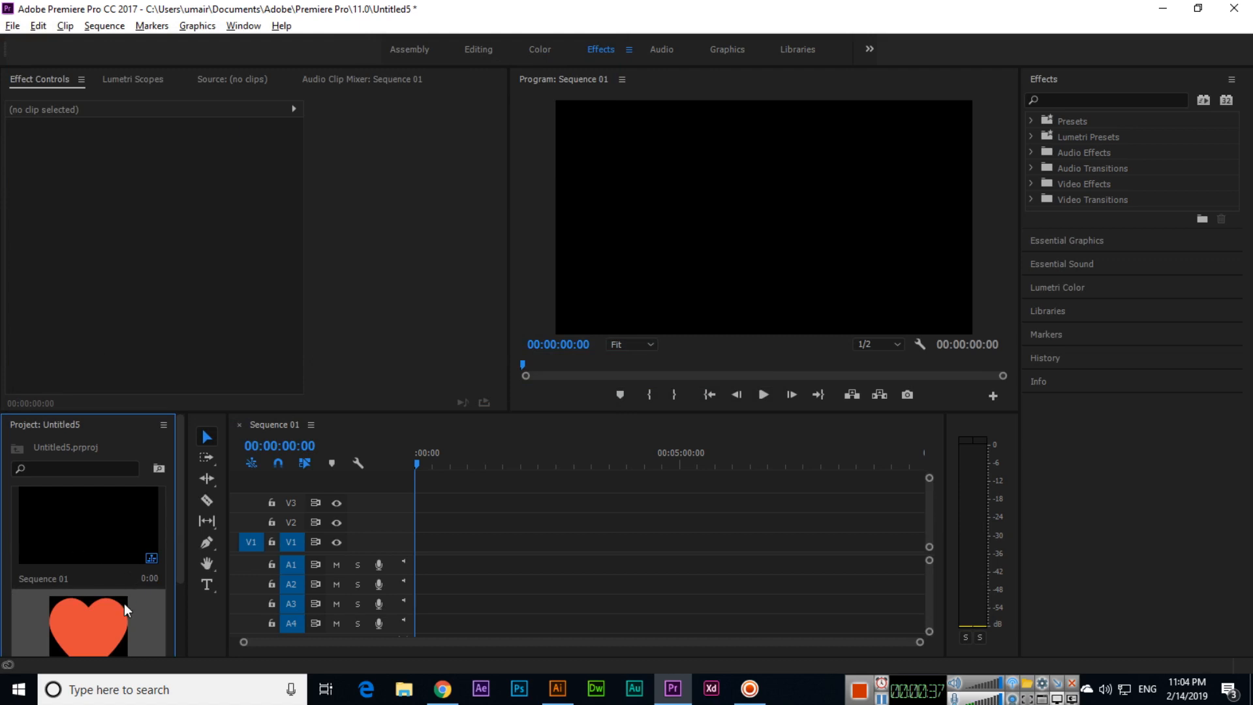
mouse_move(138, 653)
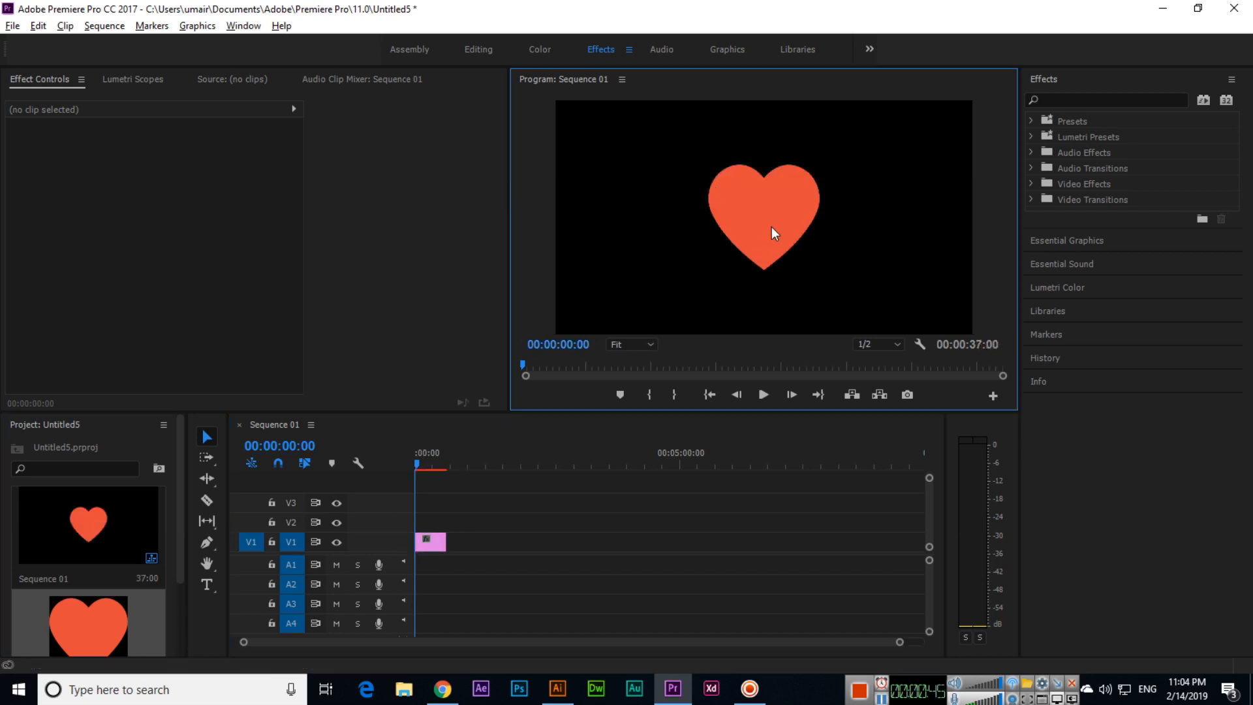
Scale the heart clip down to about 46.4 and shift it toward the lower left of the frame.
left_click(429, 542)
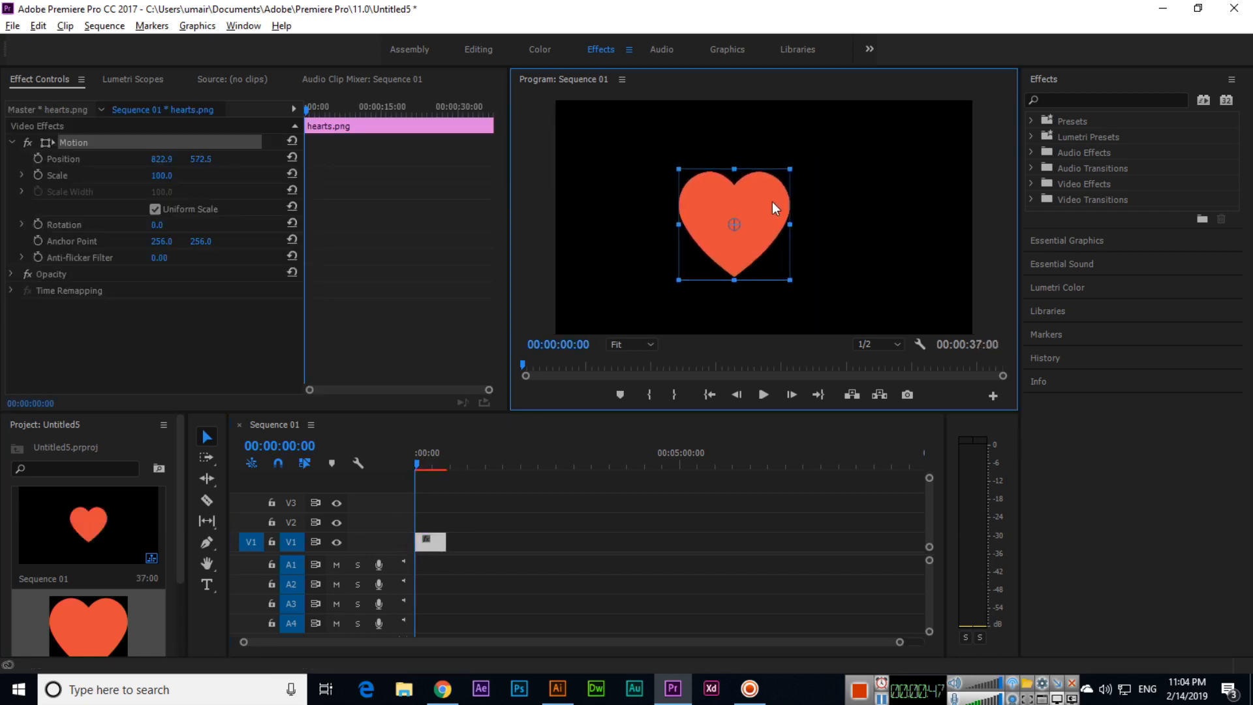
left_click_drag(790, 169, 795, 166)
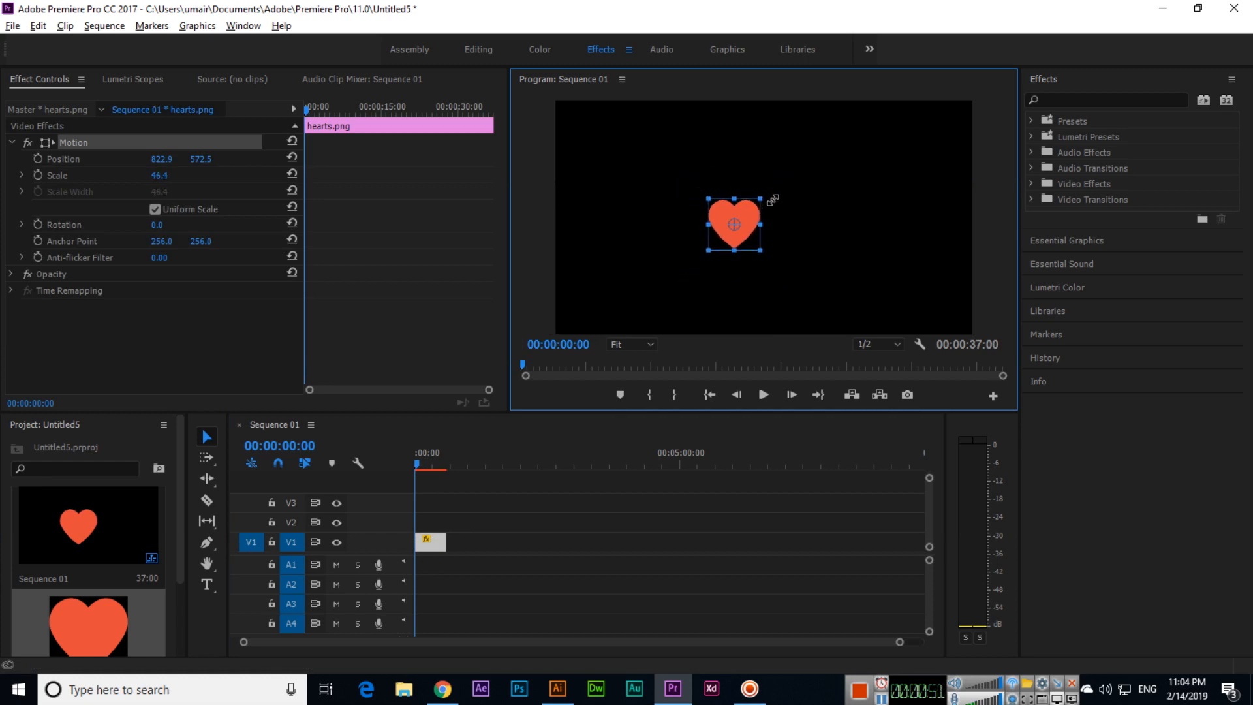
left_click_drag(733, 223, 728, 233)
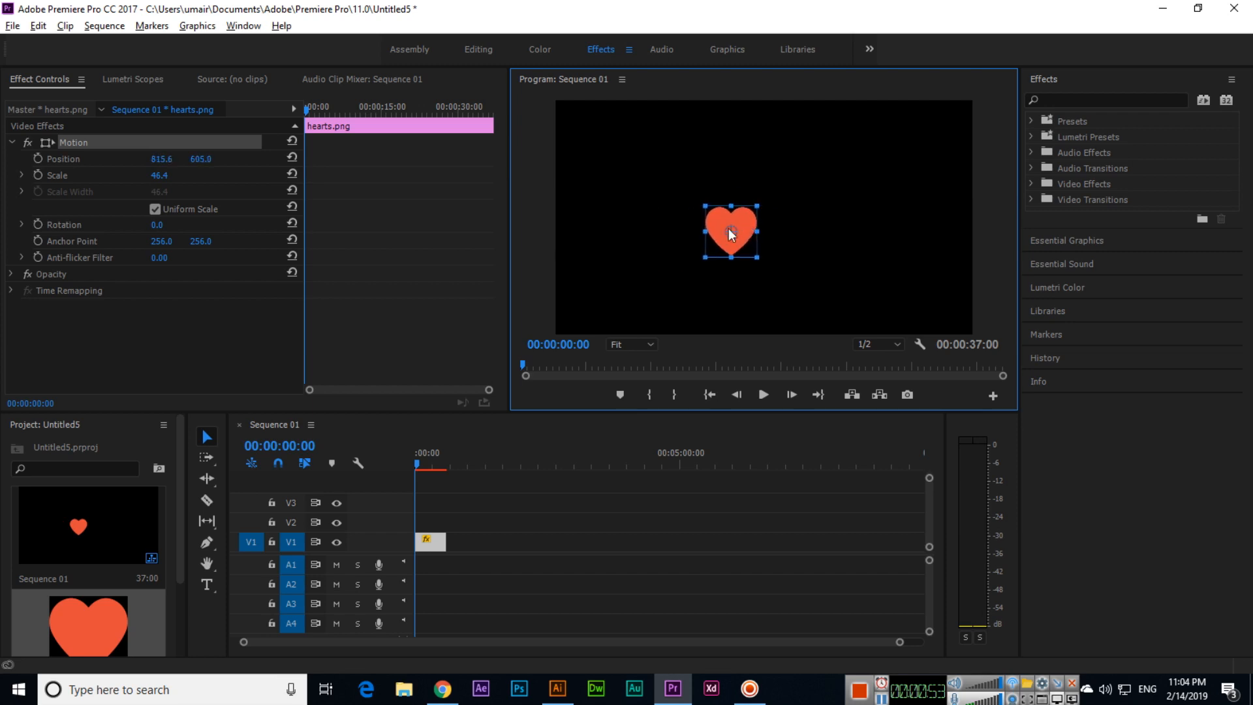
left_click_drag(729, 230, 683, 251)
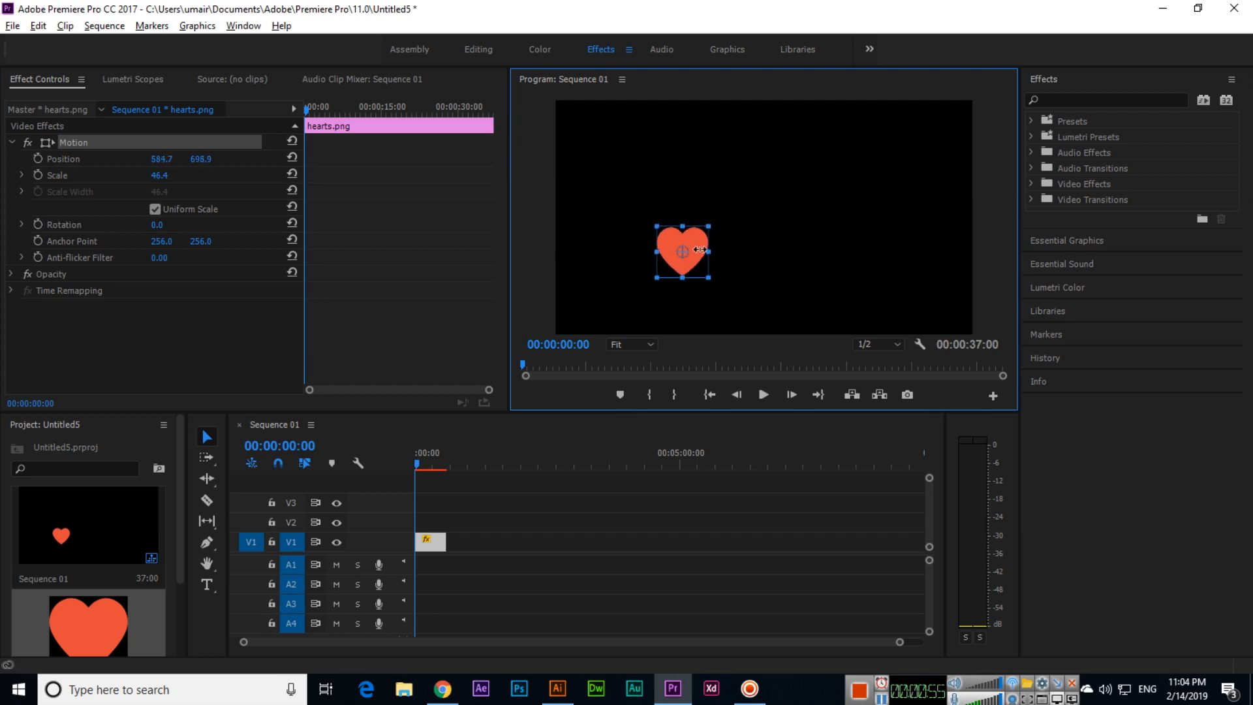
mouse_move(438, 265)
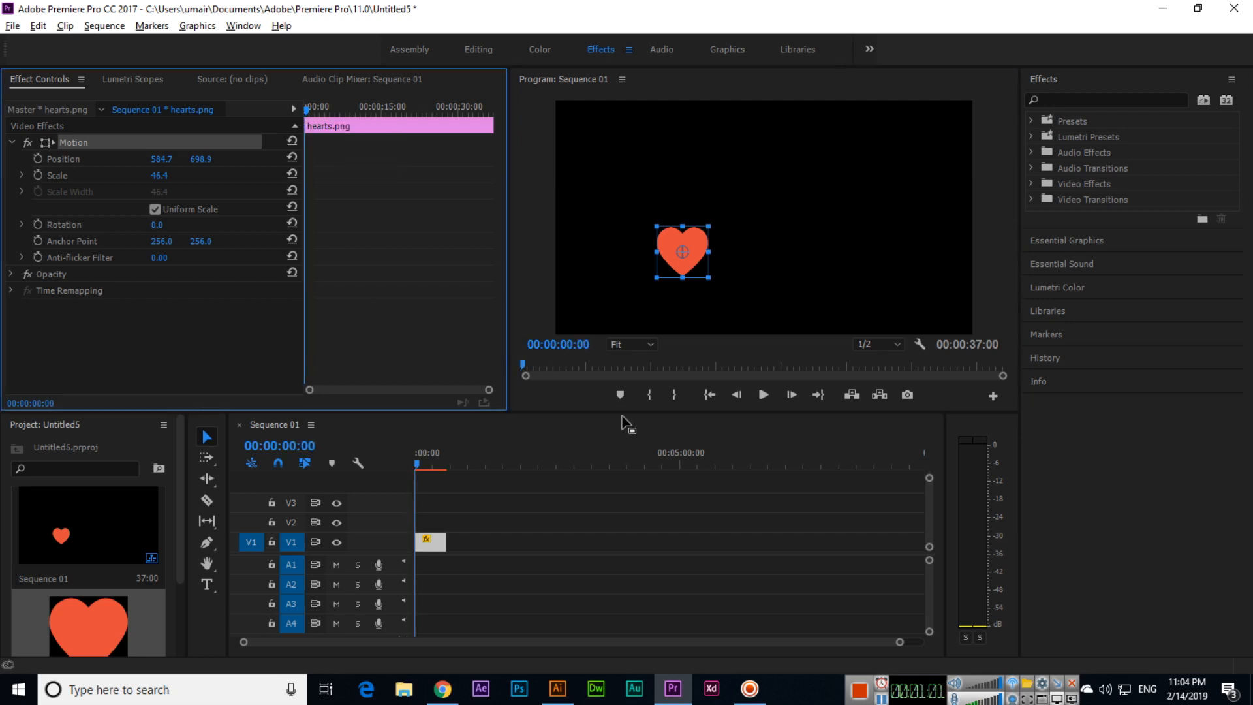
mouse_move(65, 199)
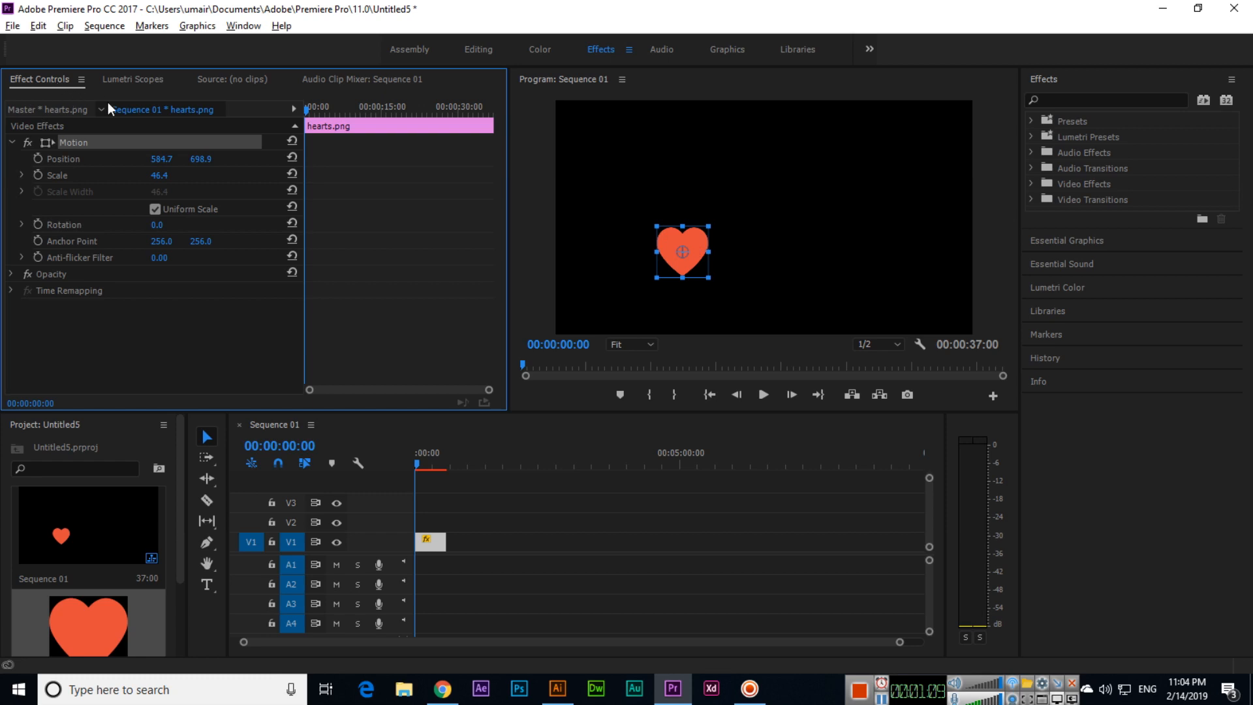
left_click(243, 26)
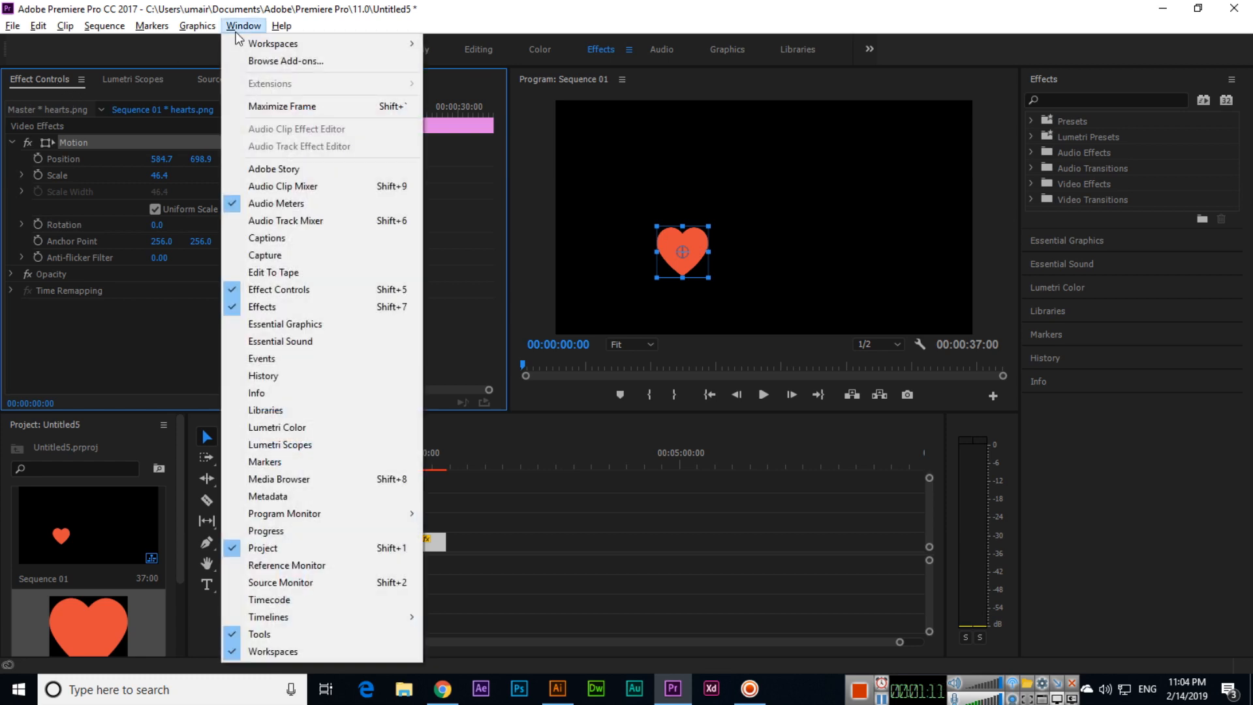
mouse_move(353, 347)
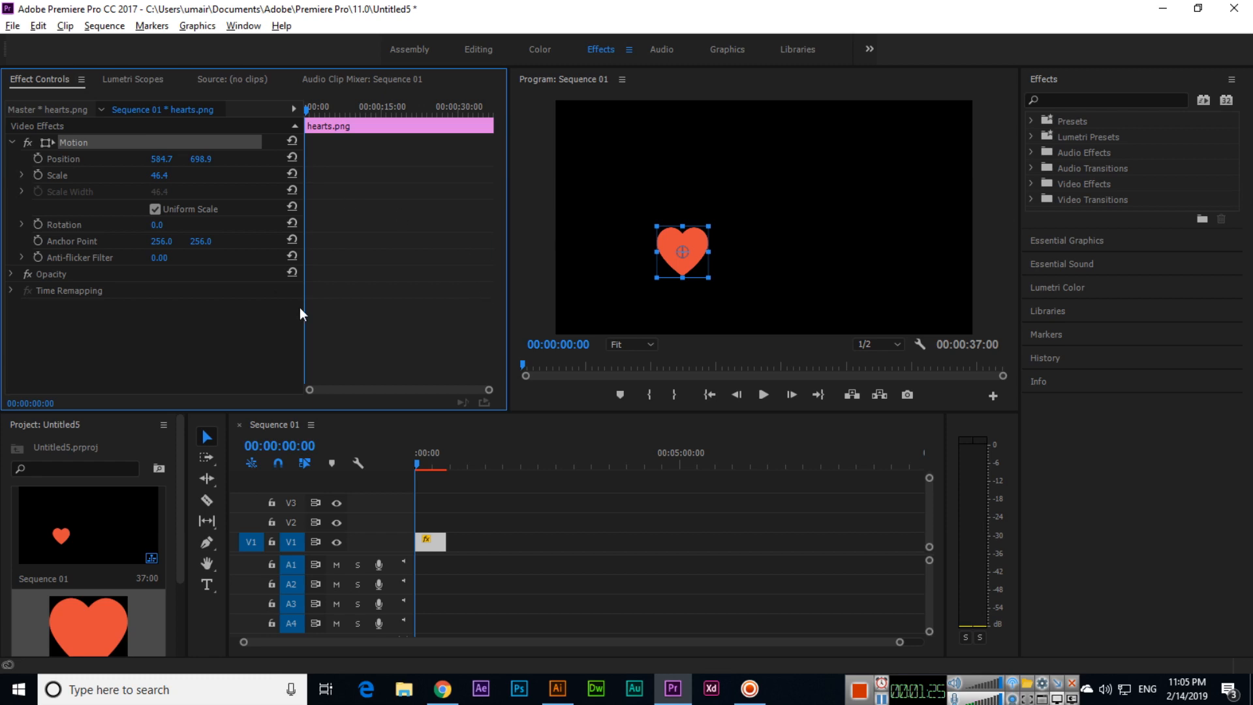
mouse_move(167, 191)
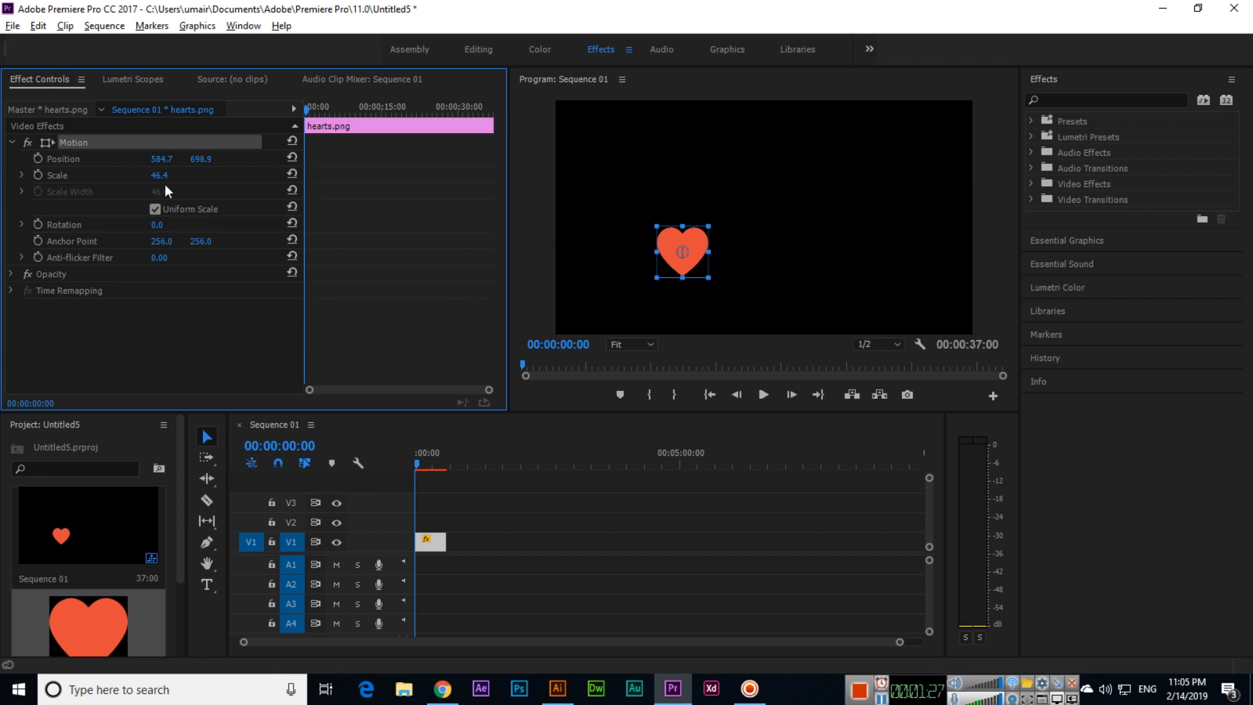
mouse_move(37, 175)
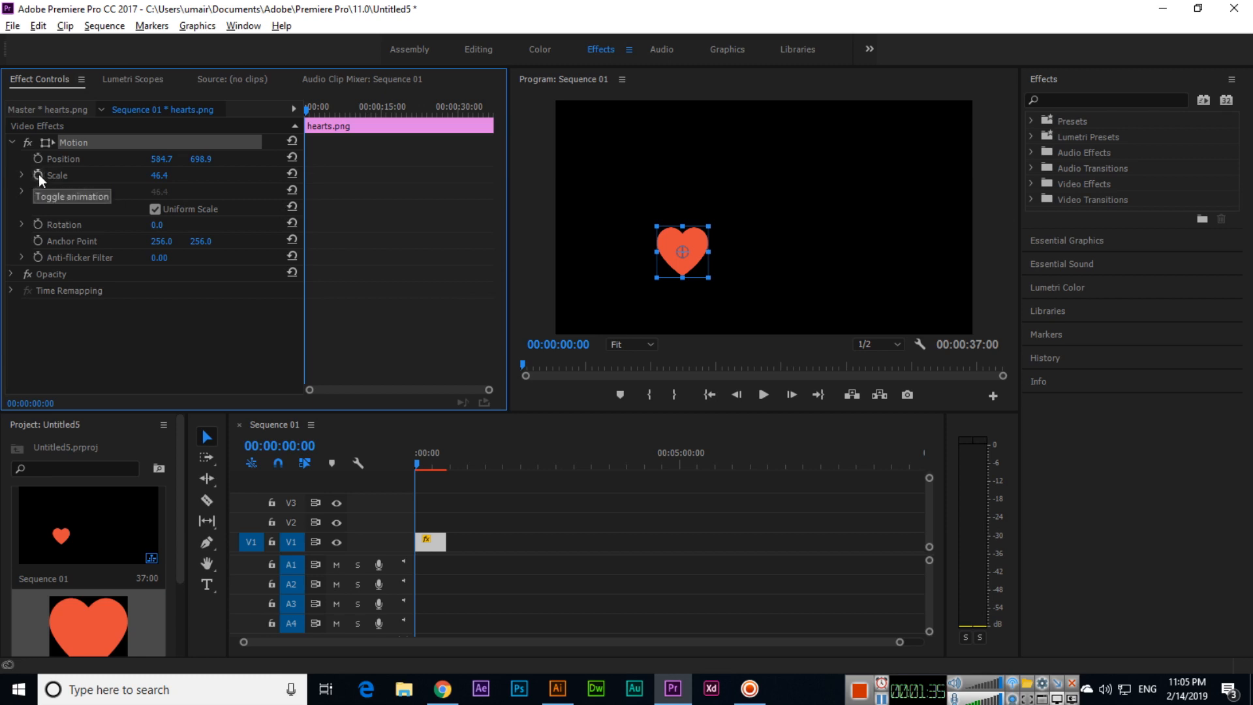
Centre the heart at 942, 547.2, start a Scale keyframe at 46.4 and move the playhead to about 5 seconds.
left_click_drag(682, 250, 737, 247)
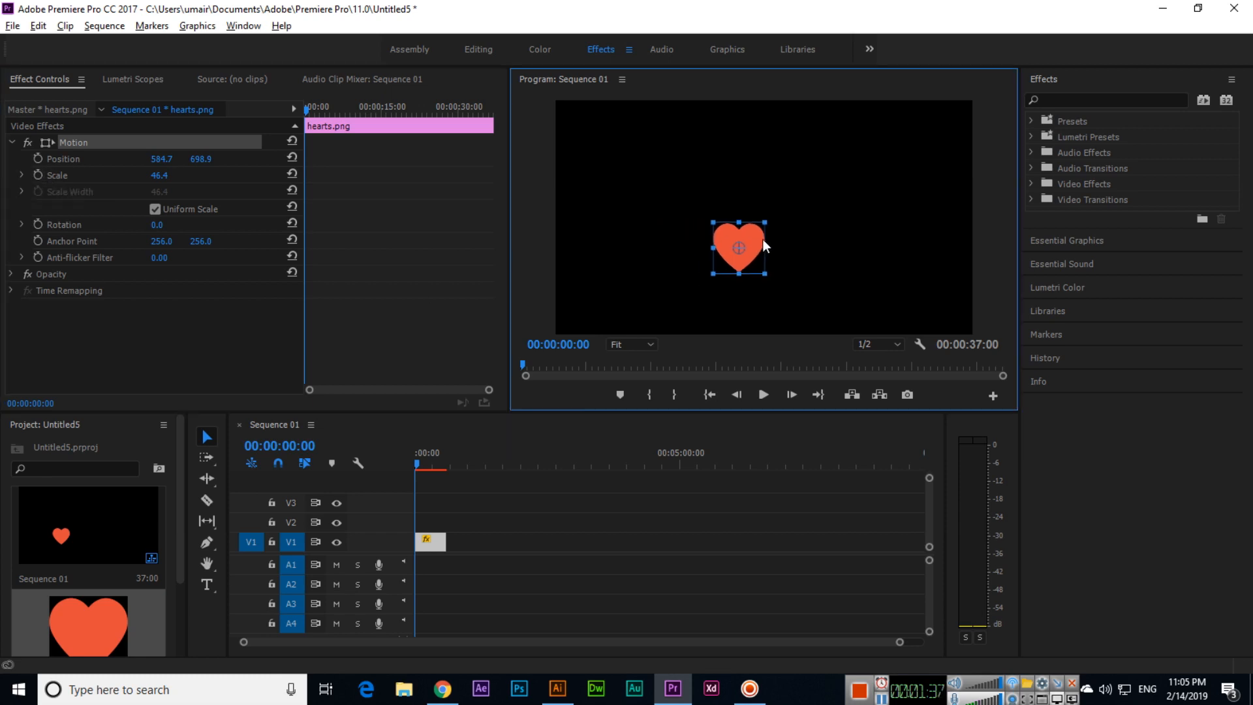
left_click_drag(737, 246, 760, 218)
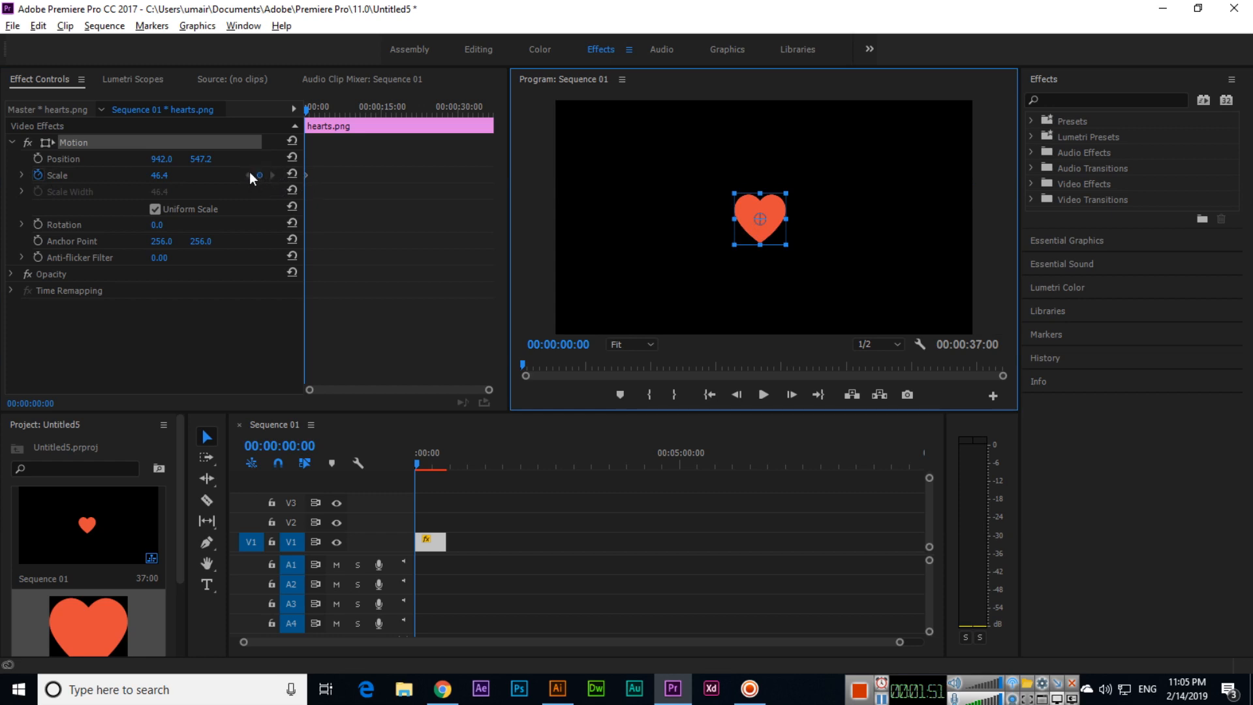
mouse_move(259, 175)
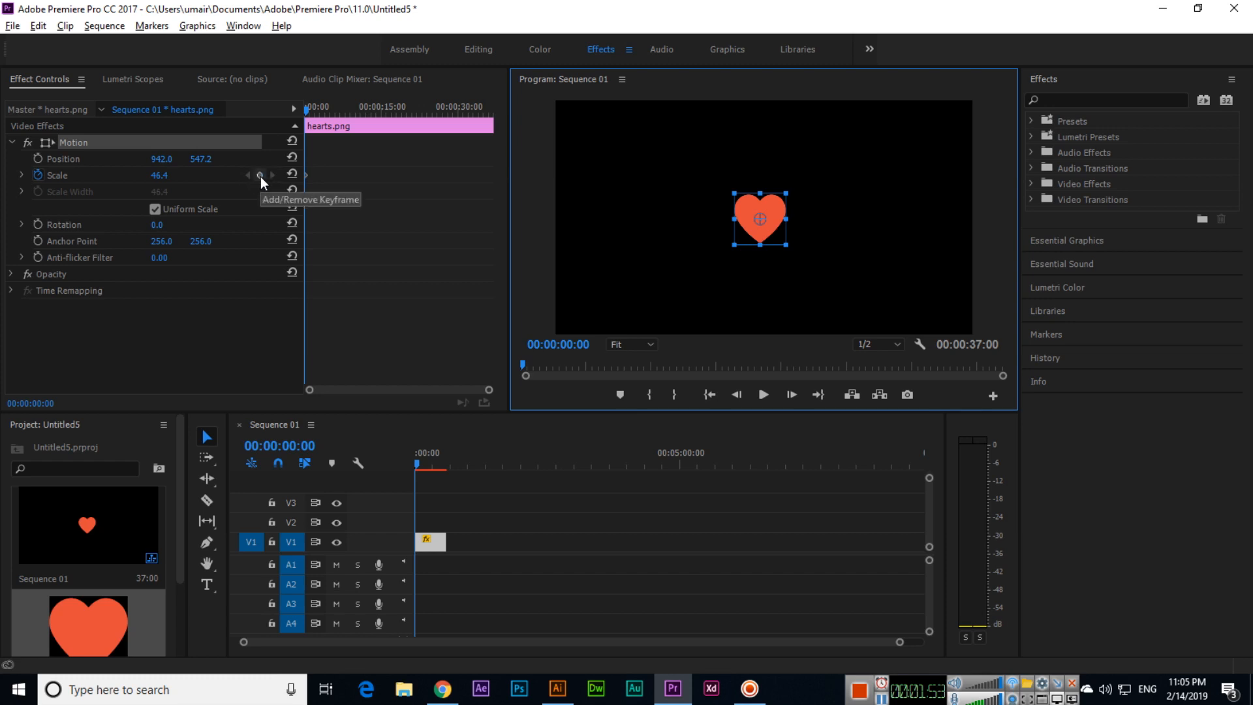
mouse_move(308, 112)
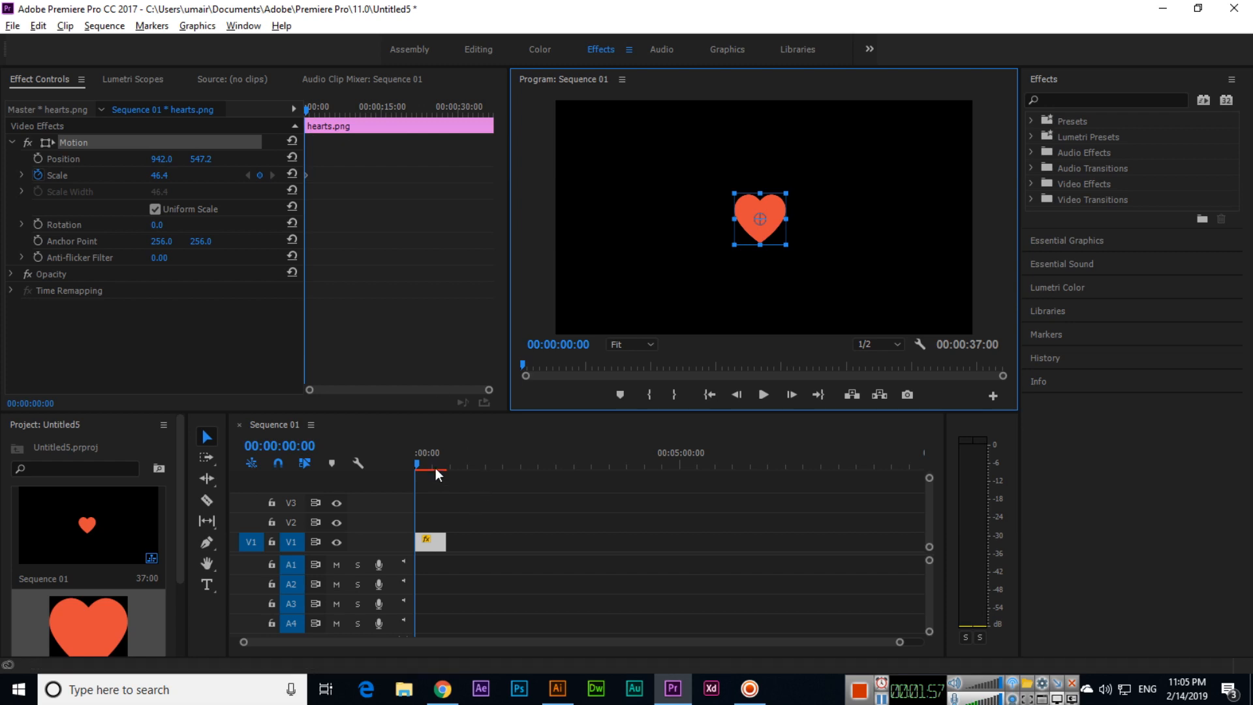
left_click(430, 465)
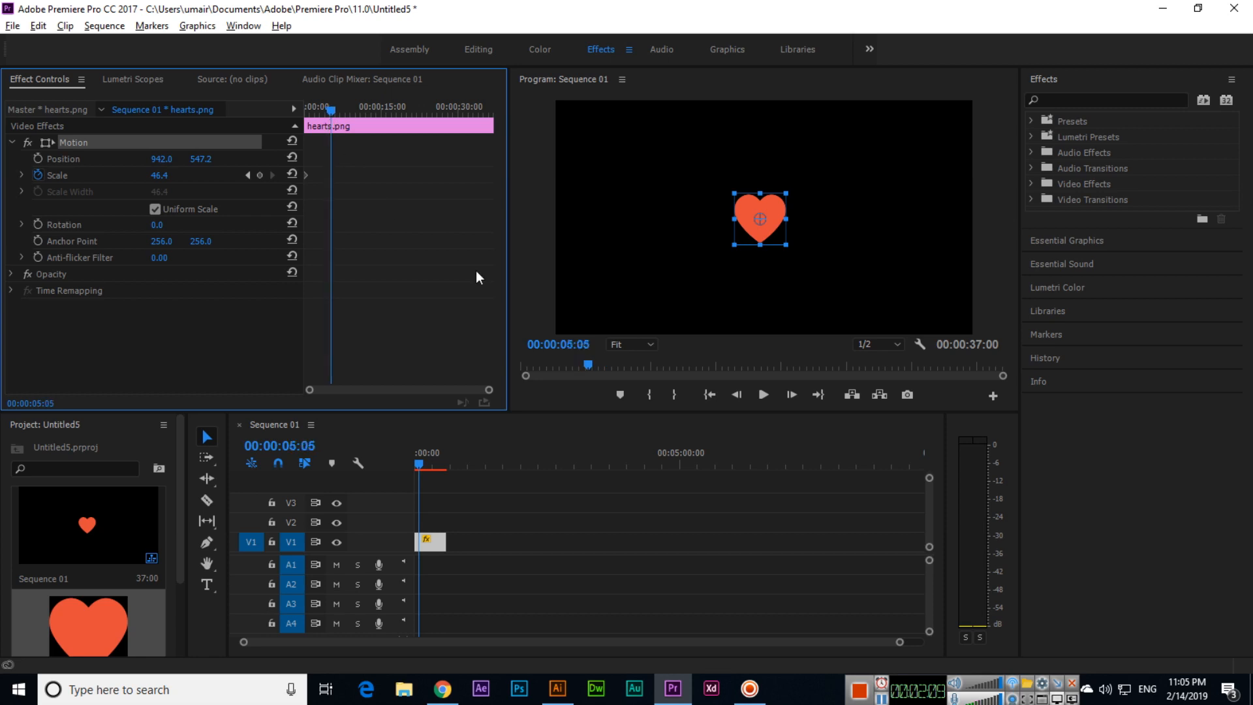
Raise the heart's Scale at the 5-second mark, creating a second keyframe so it grows from 46.4.
left_click(560, 343)
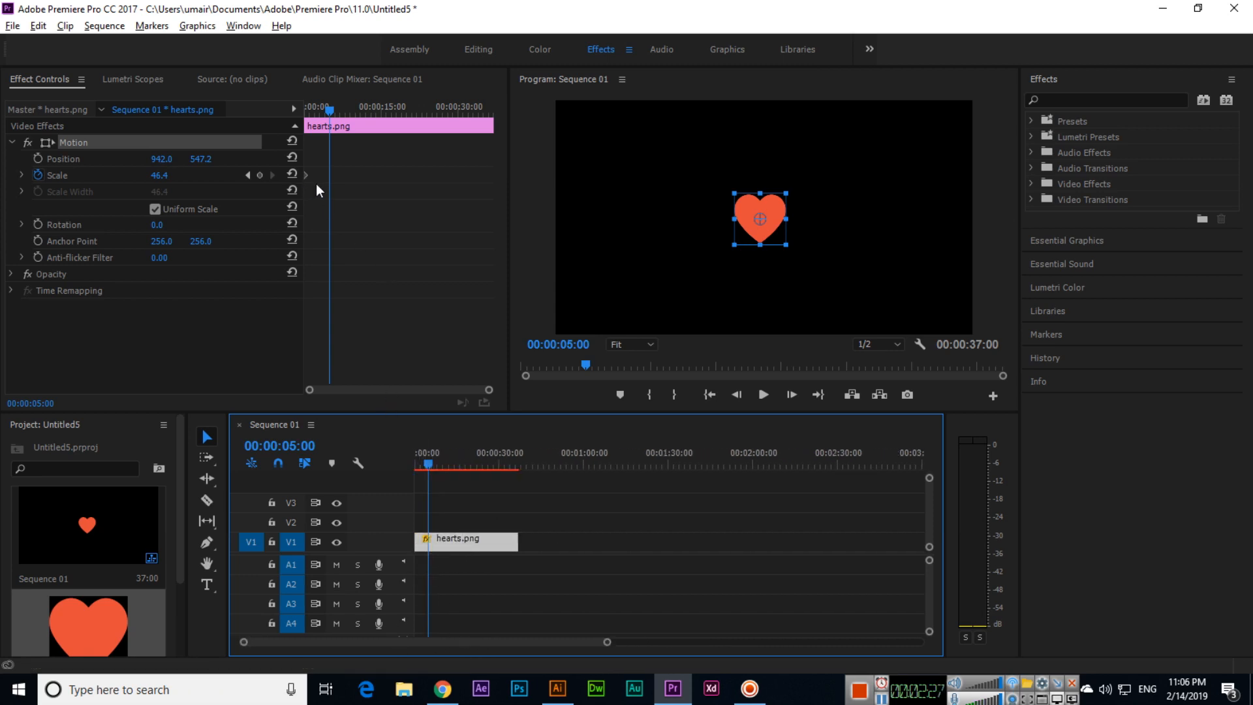
mouse_move(259, 175)
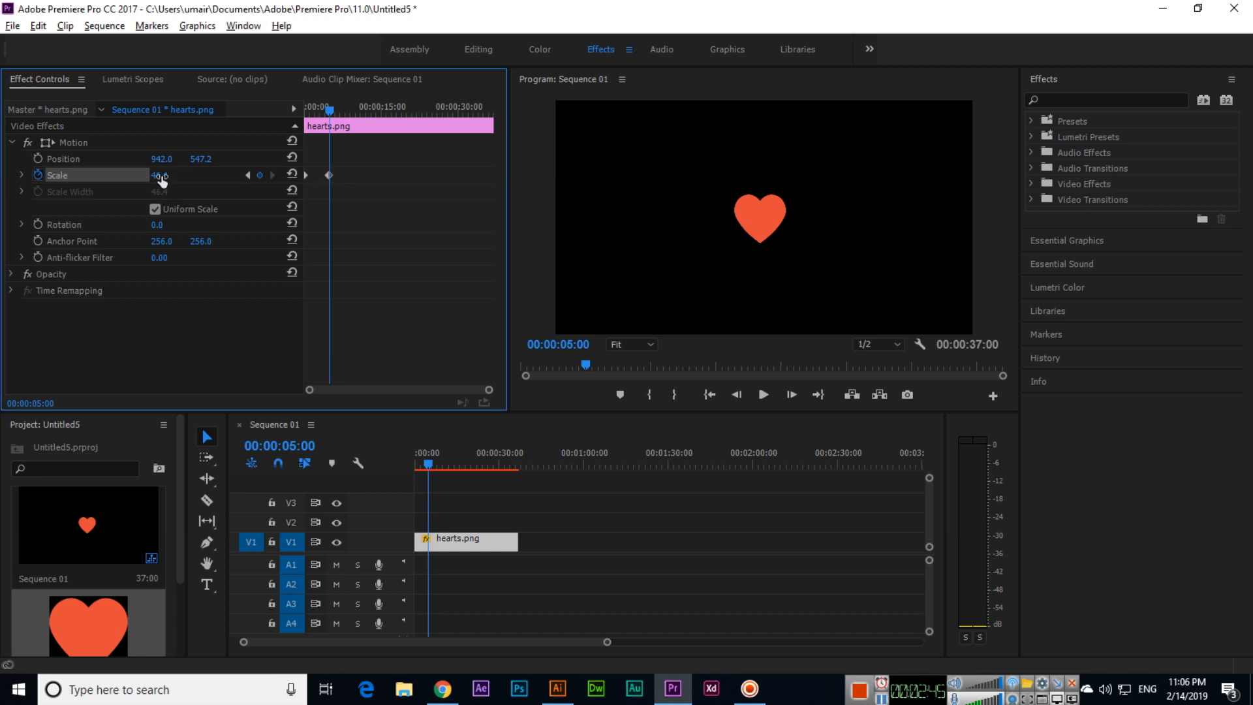
left_click_drag(155, 175, 165, 175)
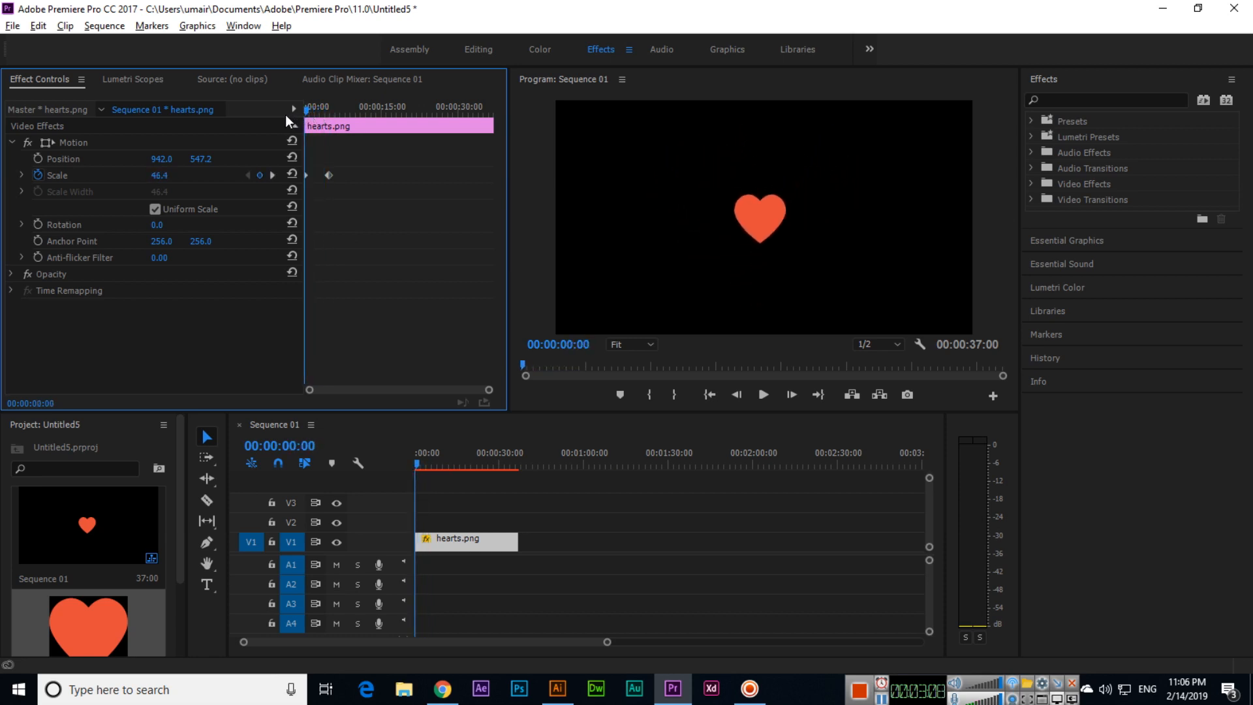
Move the second Scale keyframe close to the start so the heart grows within the first second.
left_click(760, 395)
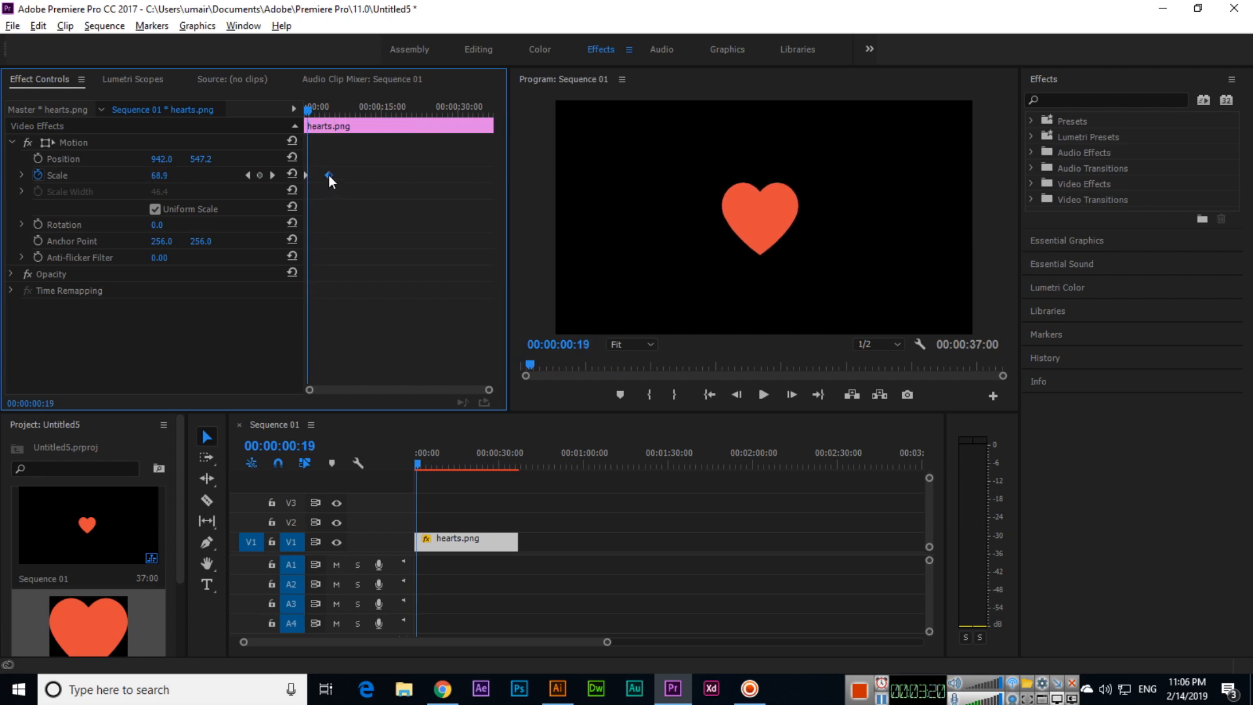
left_click_drag(329, 175, 353, 175)
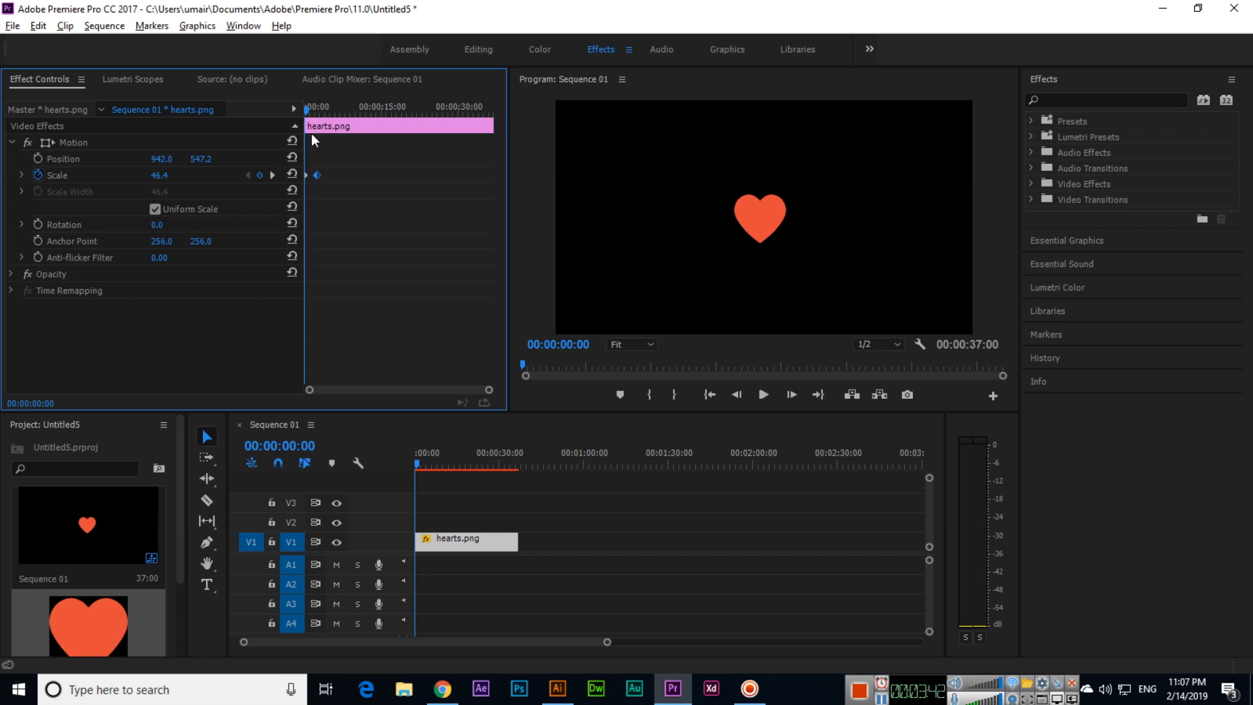
mouse_move(311, 116)
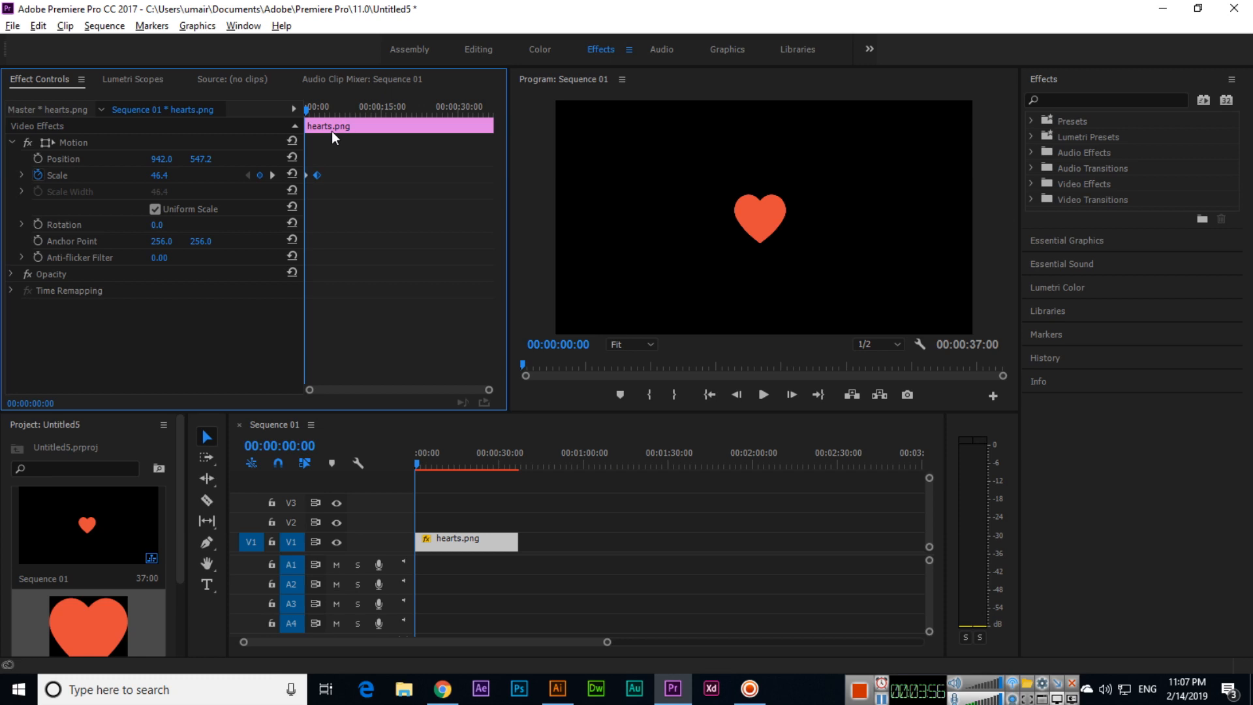
mouse_move(419, 255)
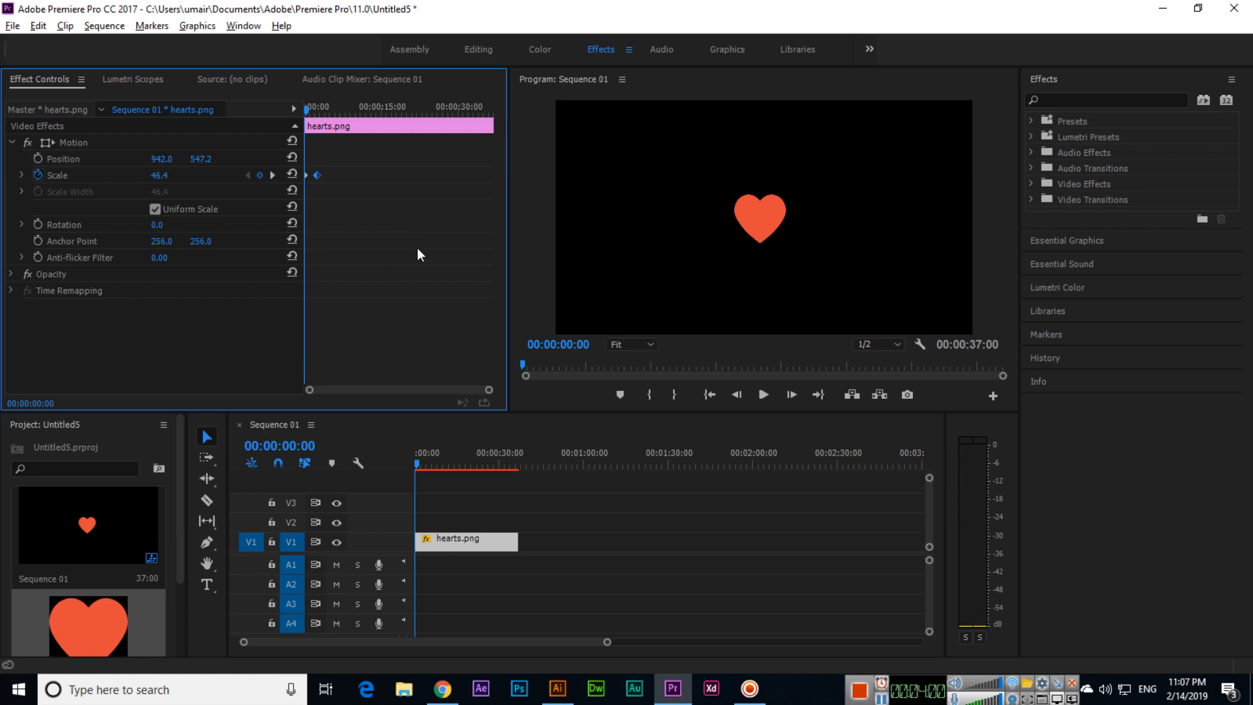